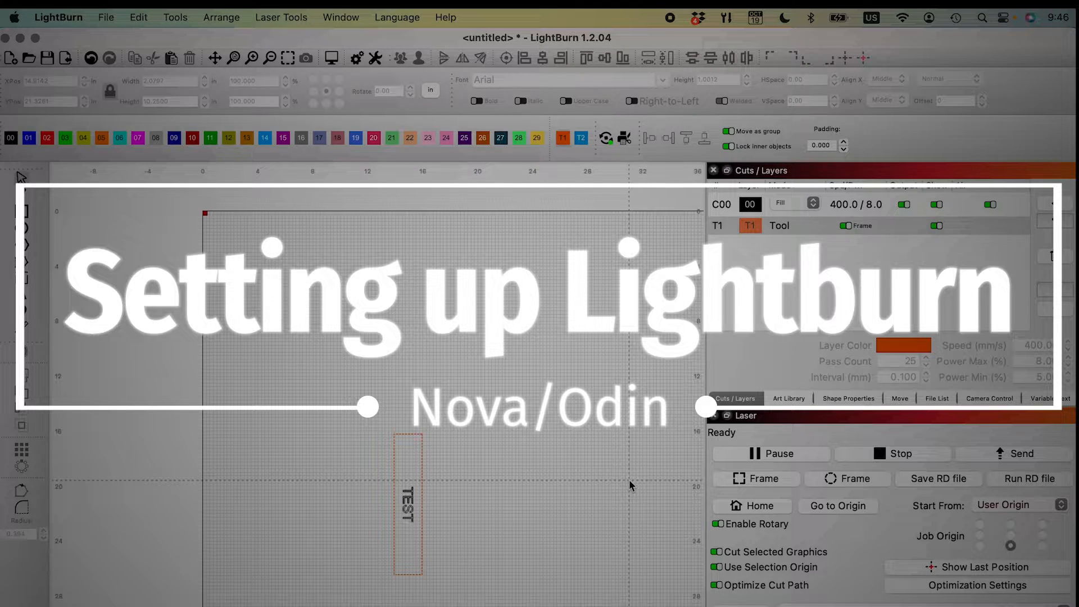
mouse_move(586, 515)
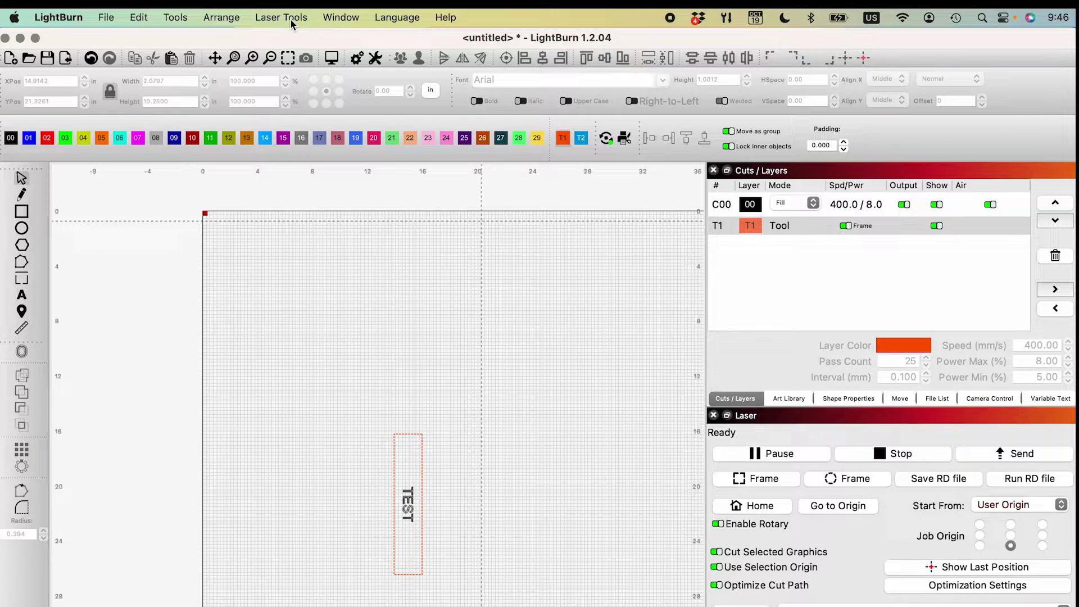
Open the Laser Tools menu.
left_click(281, 18)
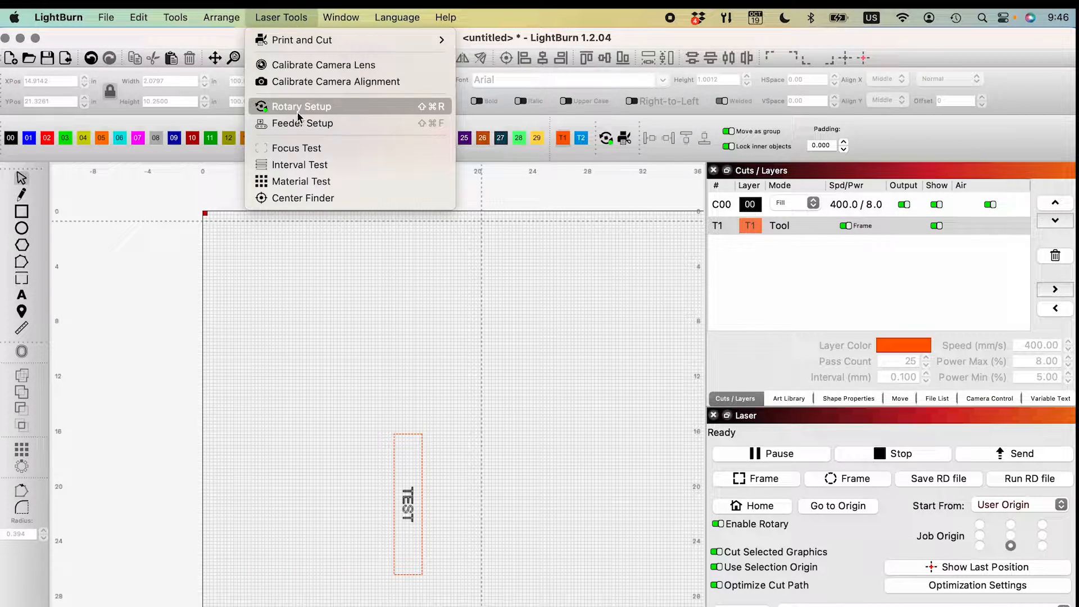
Set the chuck rotary to 12000 steps per rotation and 12.5 in circumference.
left_click(301, 106)
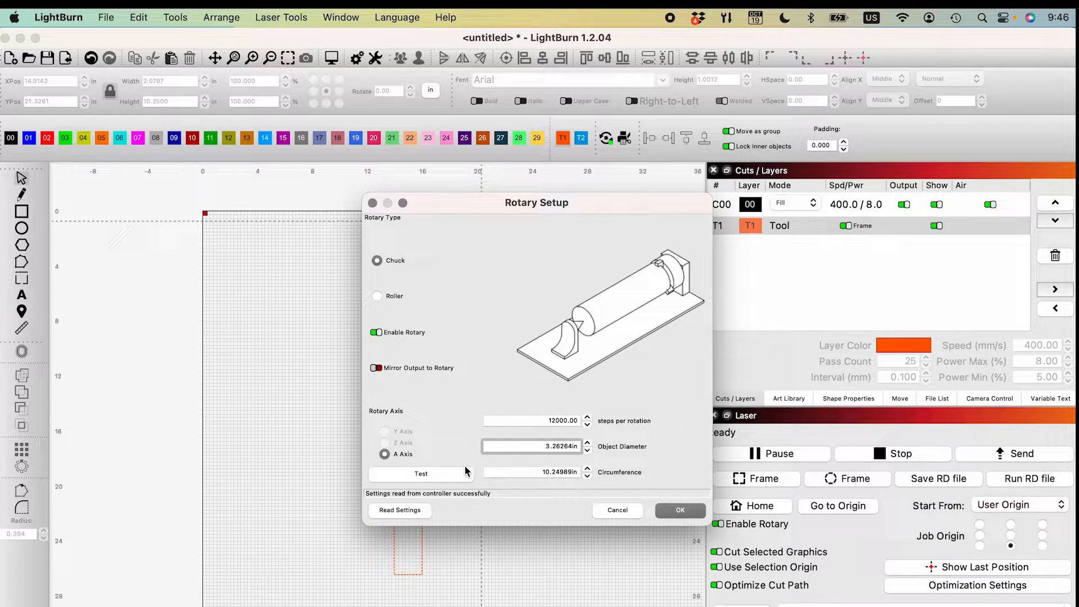
mouse_move(377, 504)
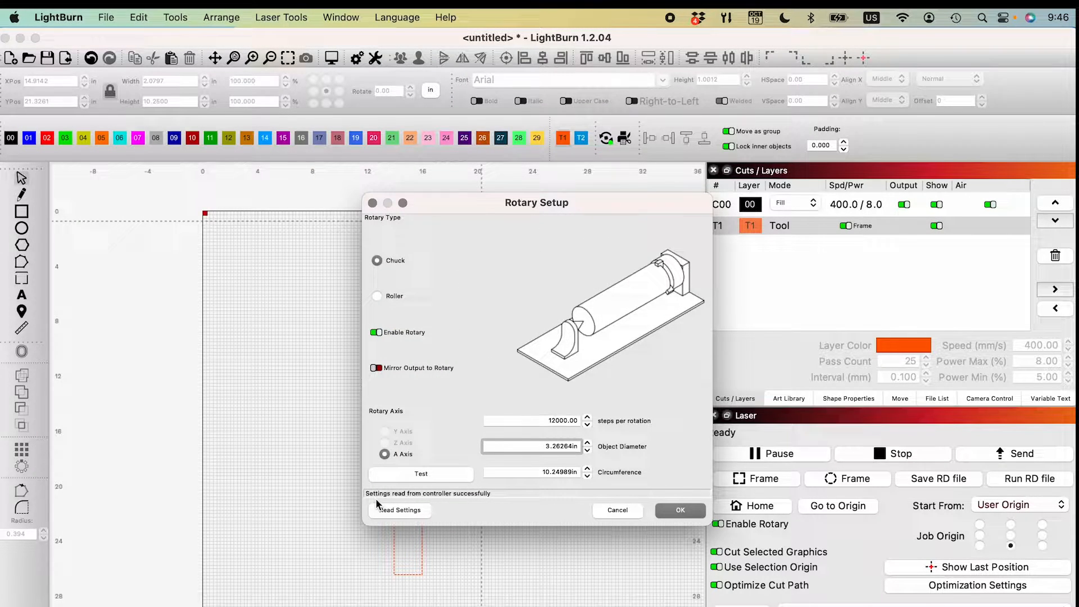
mouse_move(389, 499)
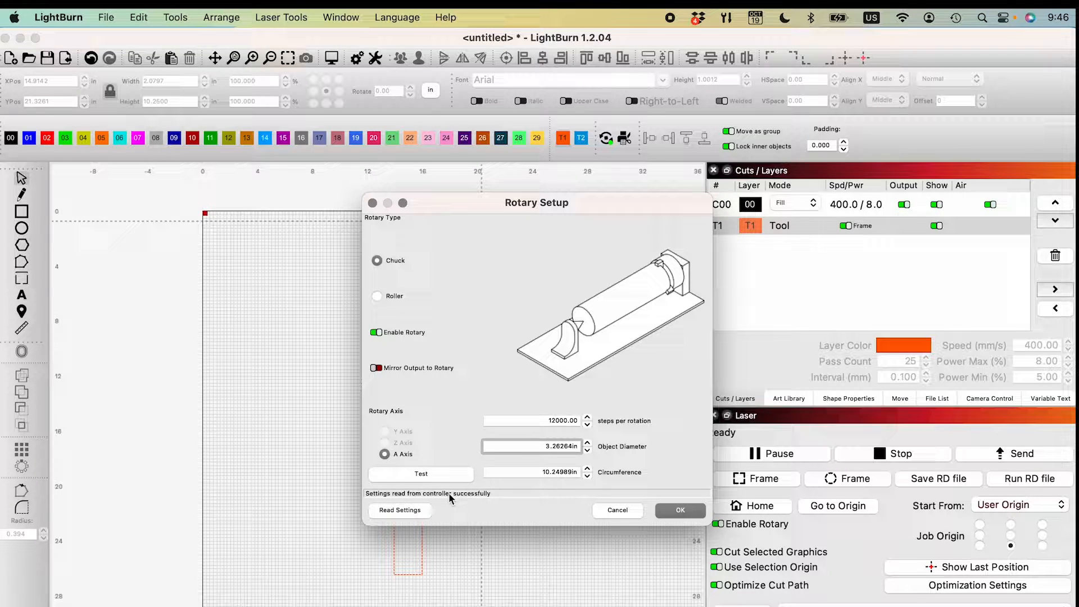
mouse_move(501, 506)
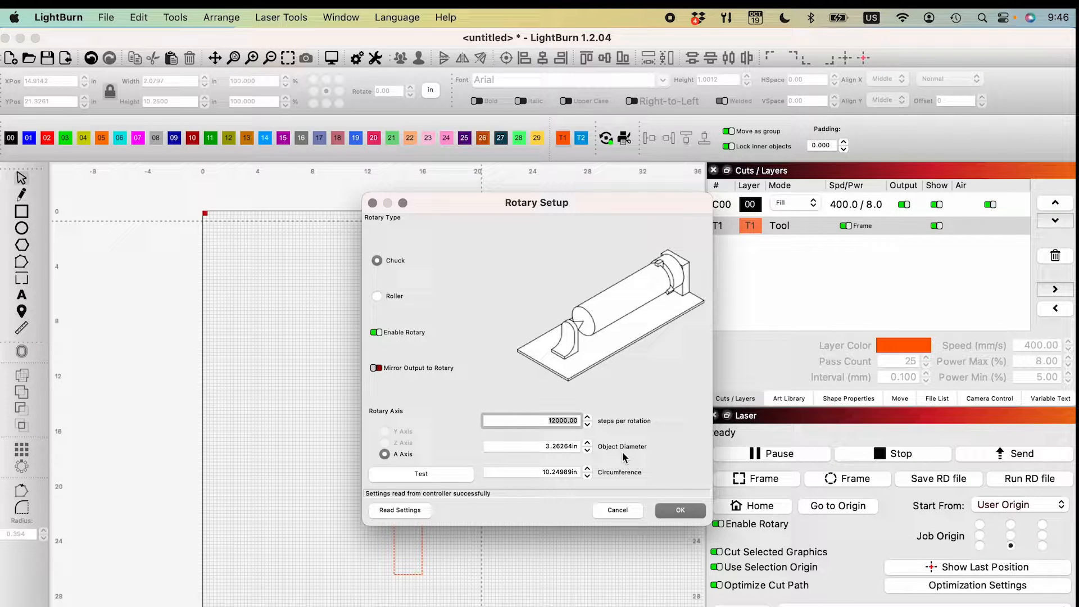
mouse_move(498, 457)
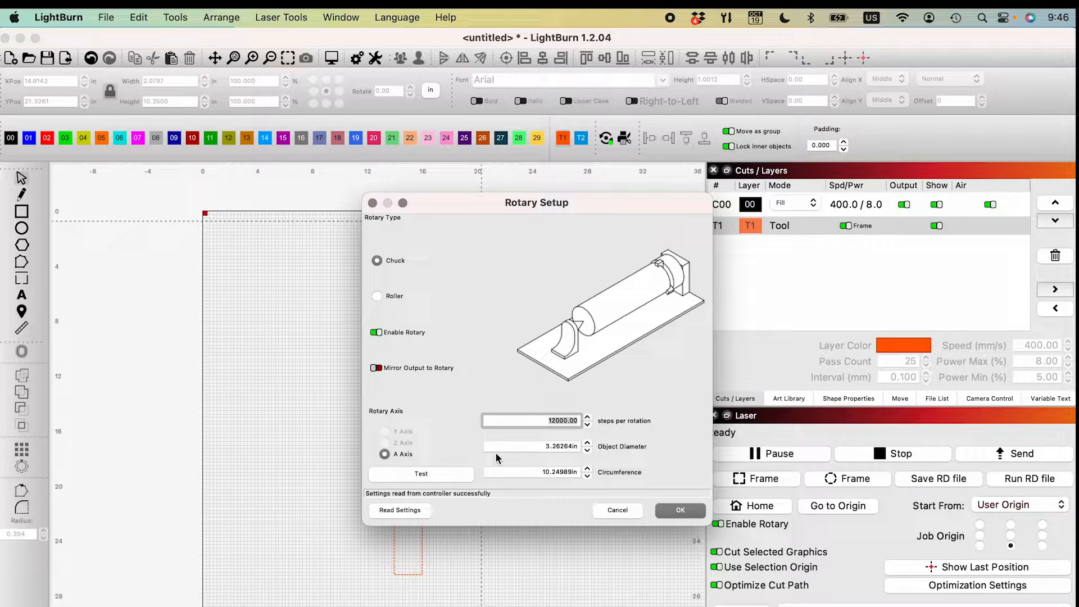
mouse_move(590, 393)
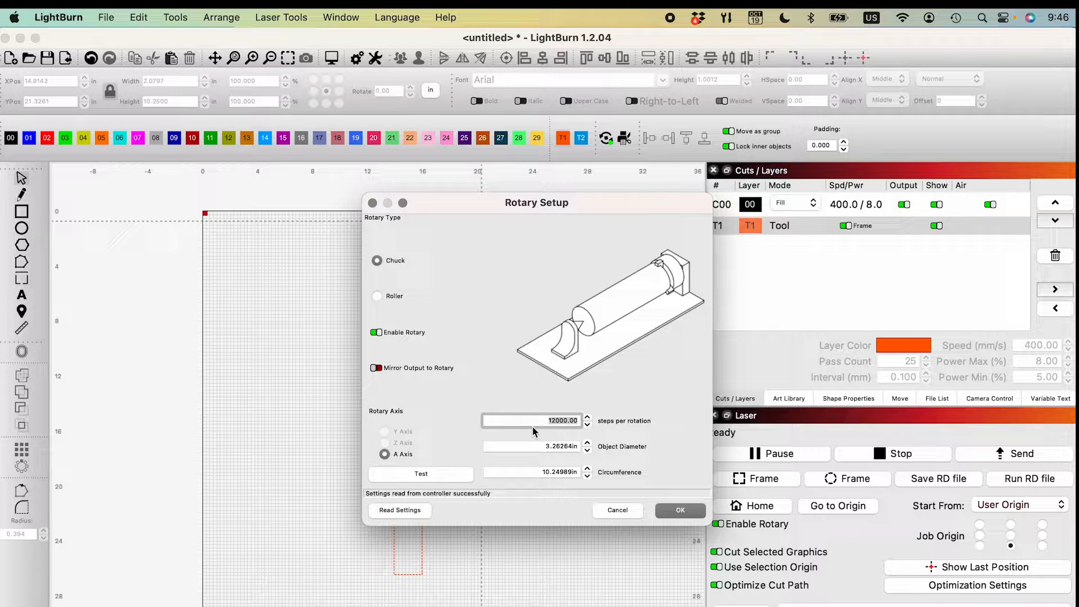
mouse_move(554, 434)
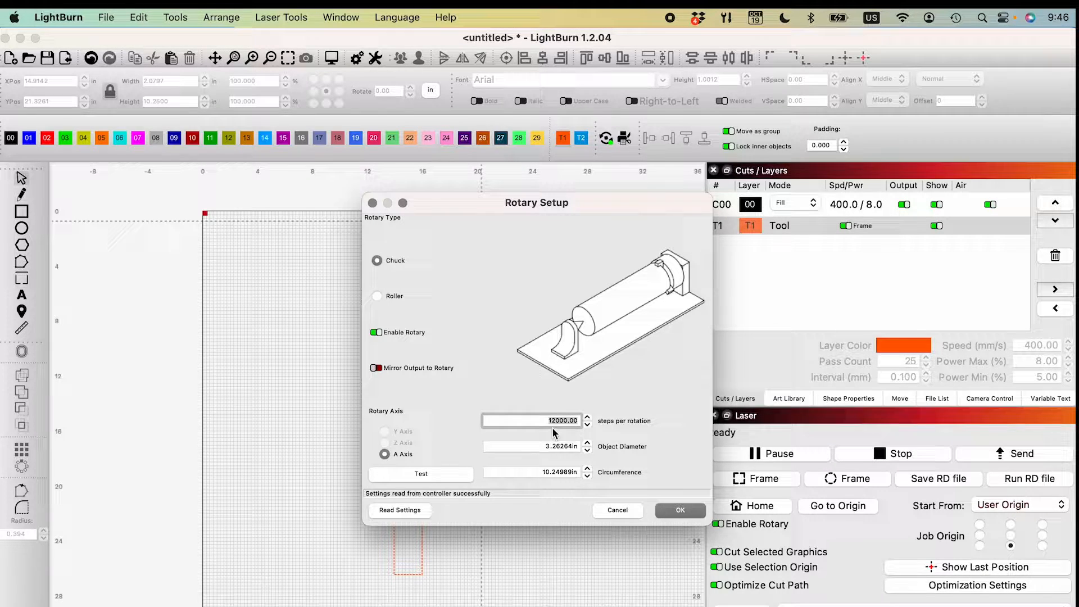
mouse_move(544, 491)
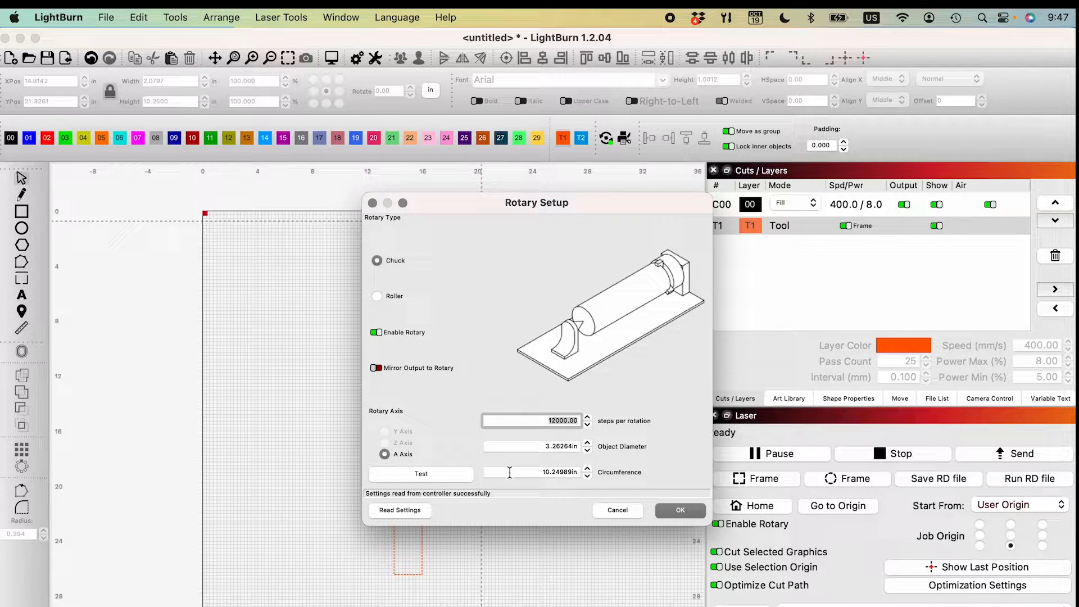
mouse_move(488, 468)
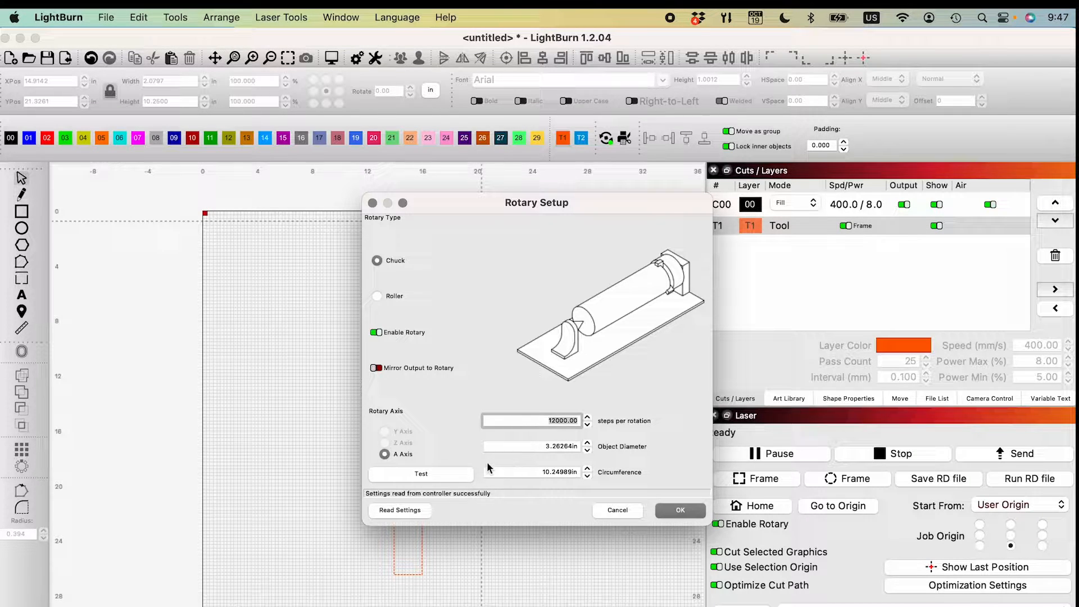
mouse_move(441, 249)
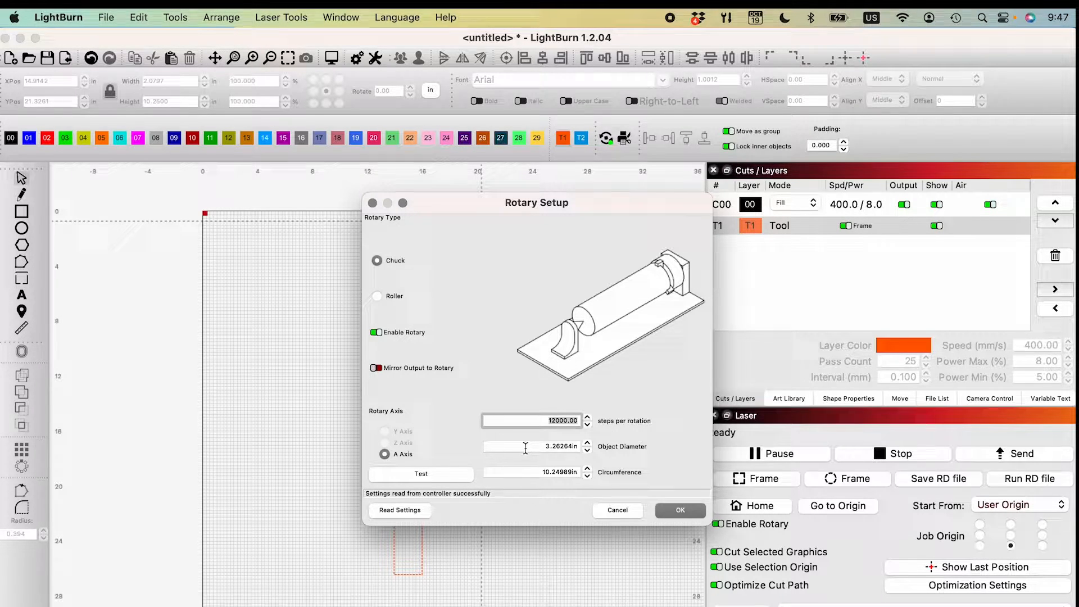
left_click(530, 446)
type("12.5")
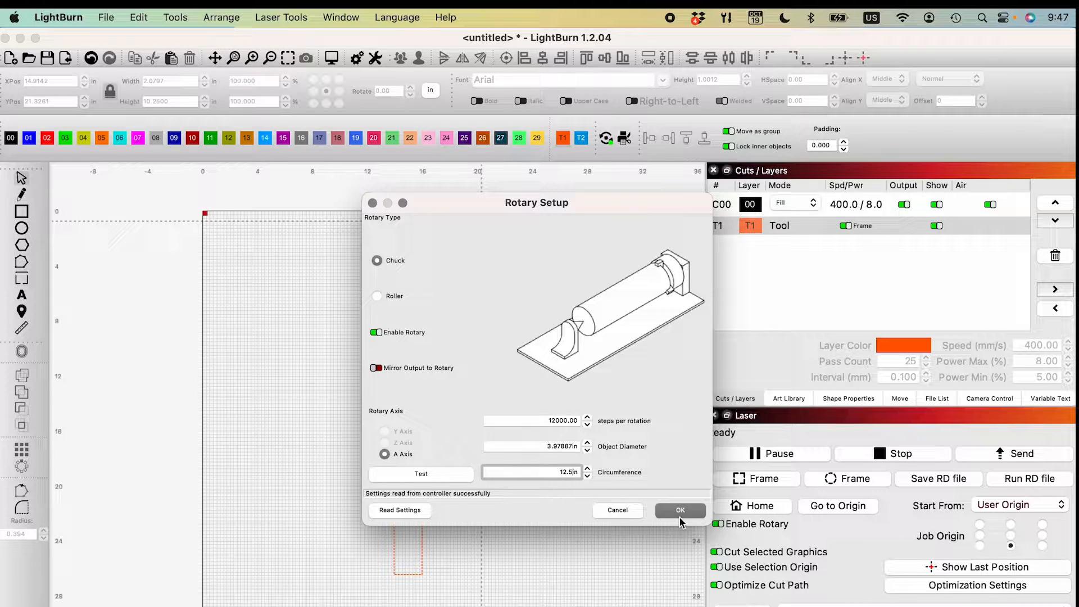
left_click(679, 510)
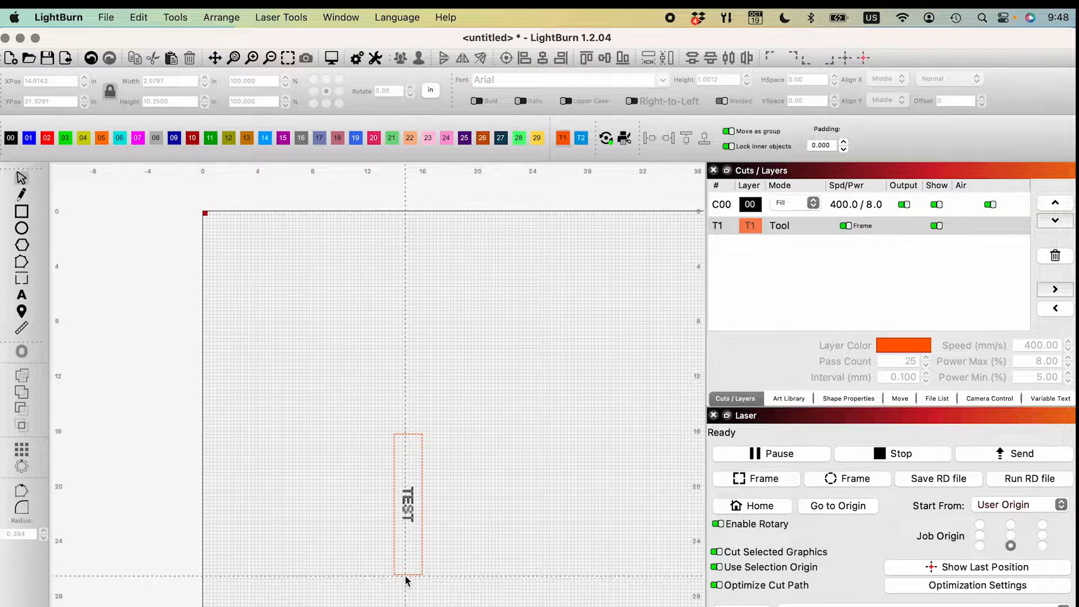
Select the frame rectangle around the TEST text.
left_click(405, 506)
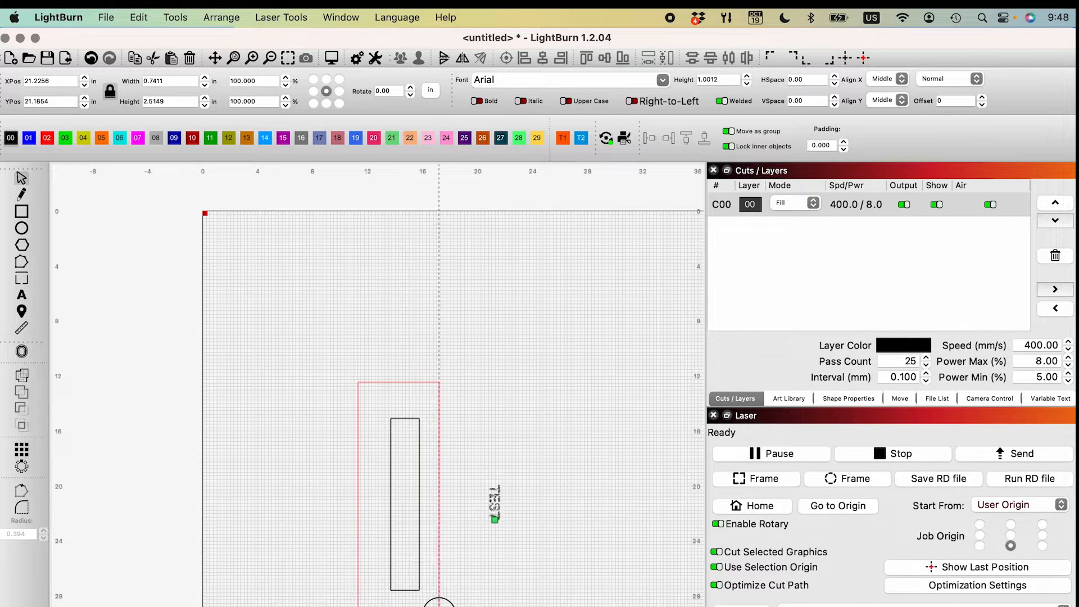
Make the rectangle 12.5 in tall and set the bottom-centre job origin.
left_click(406, 502)
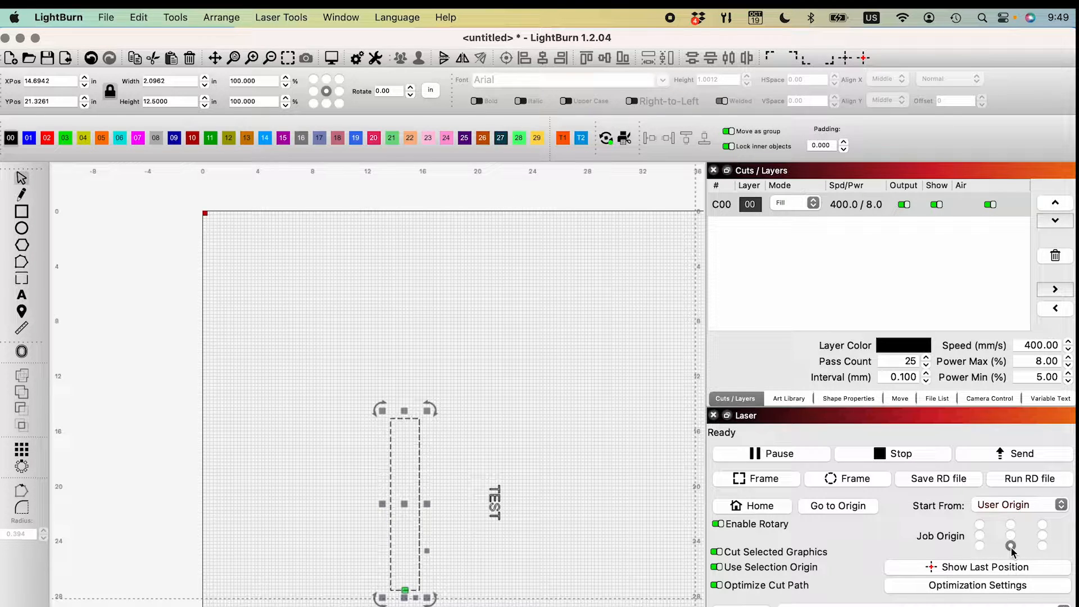
left_click(1009, 546)
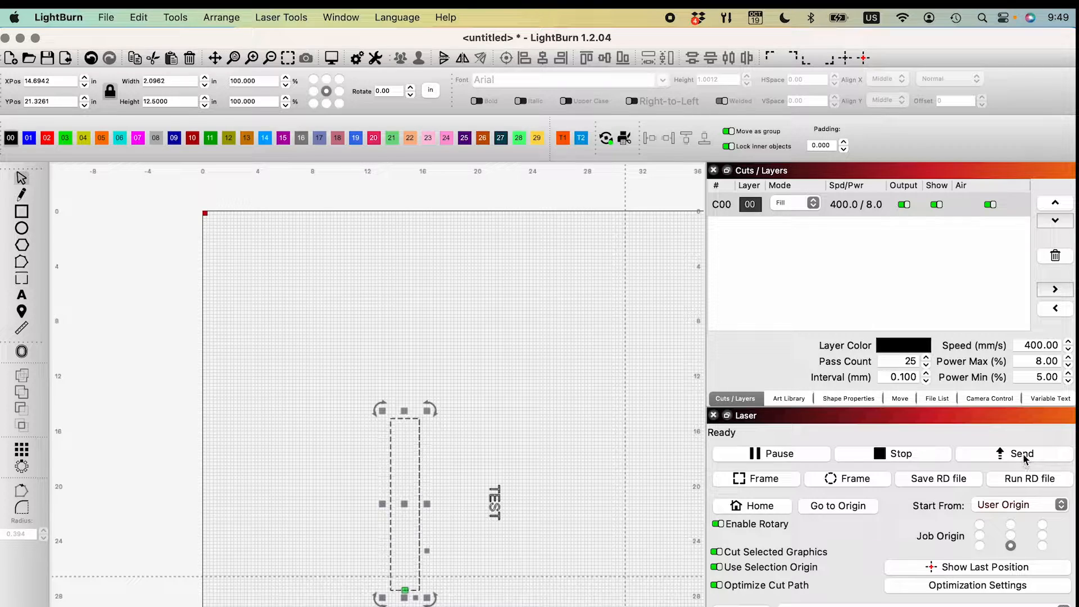
mouse_move(1023, 454)
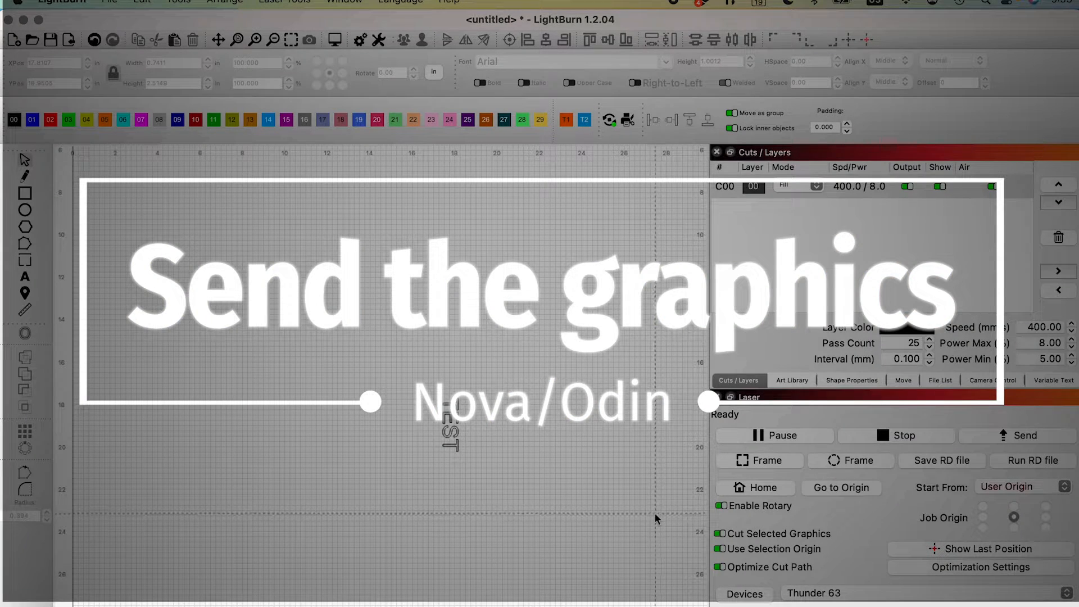
mouse_move(627, 524)
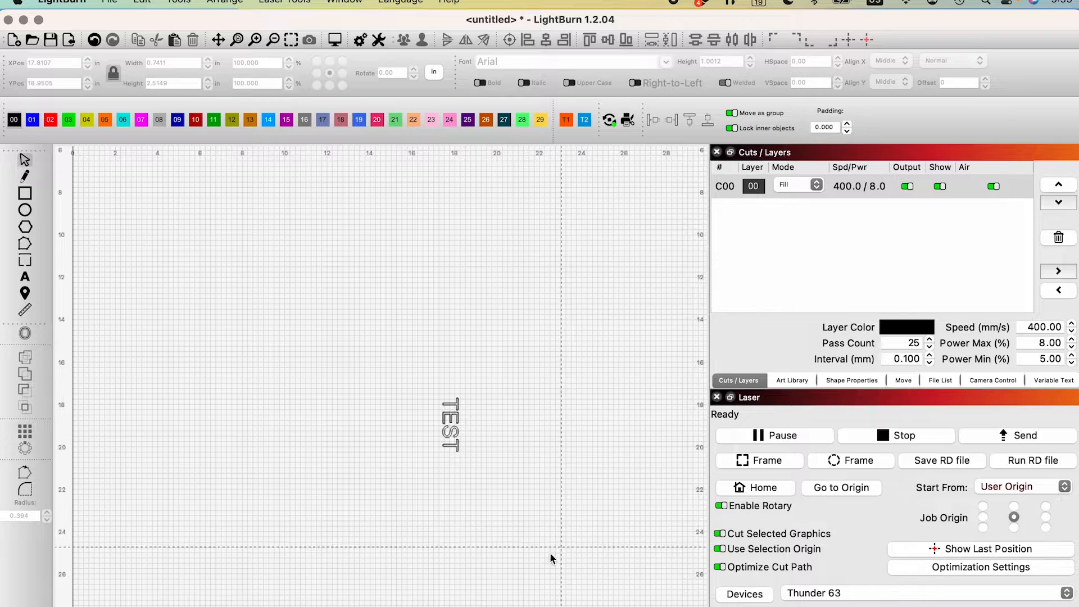
mouse_move(526, 544)
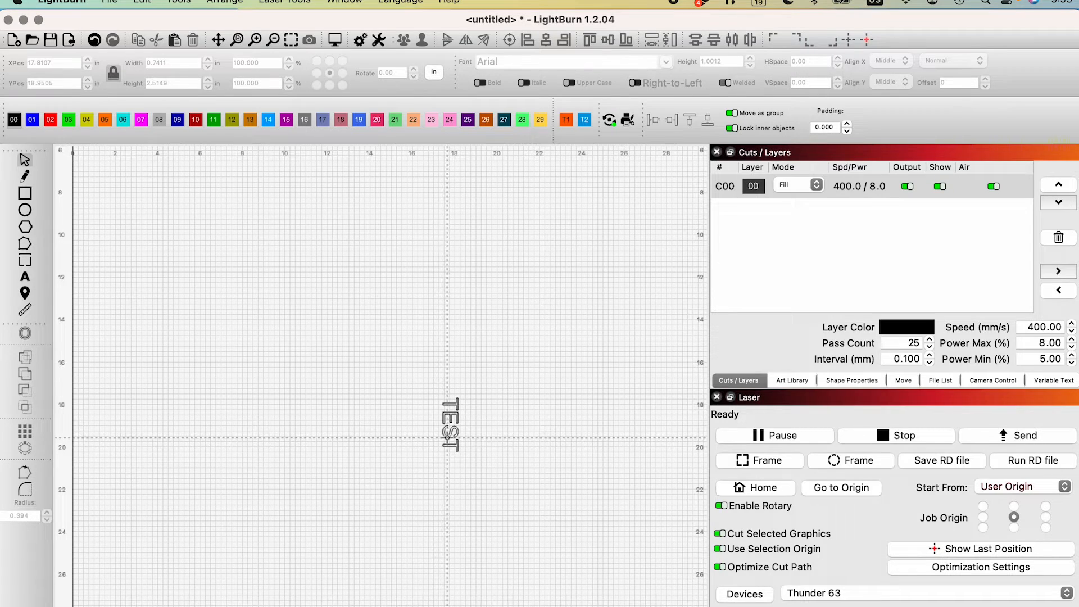
Select the TEST text with centre job origin and send it to the laser.
left_click(448, 424)
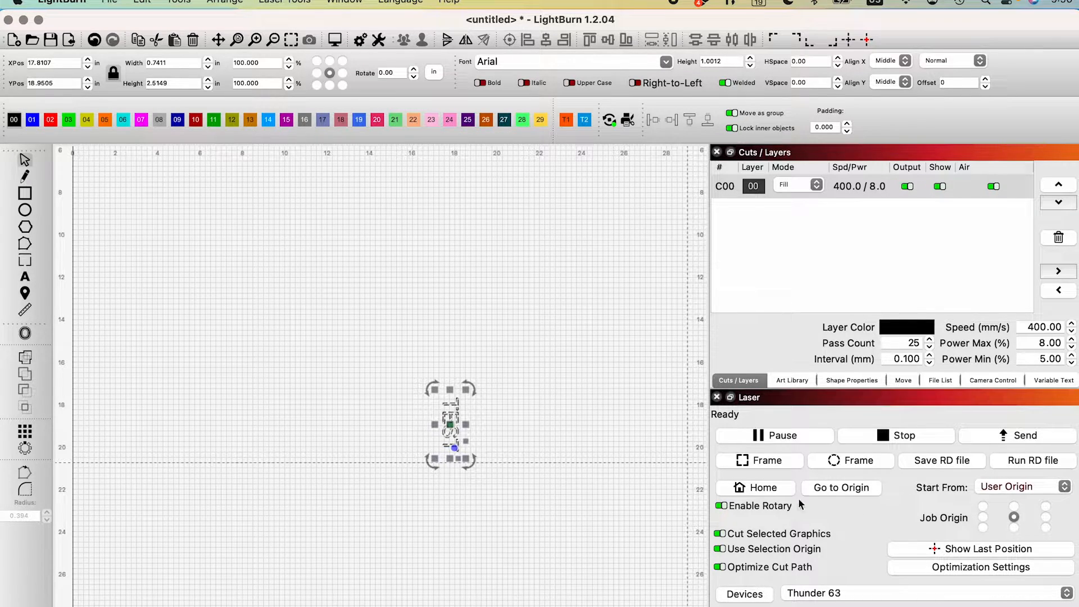
mouse_move(519, 493)
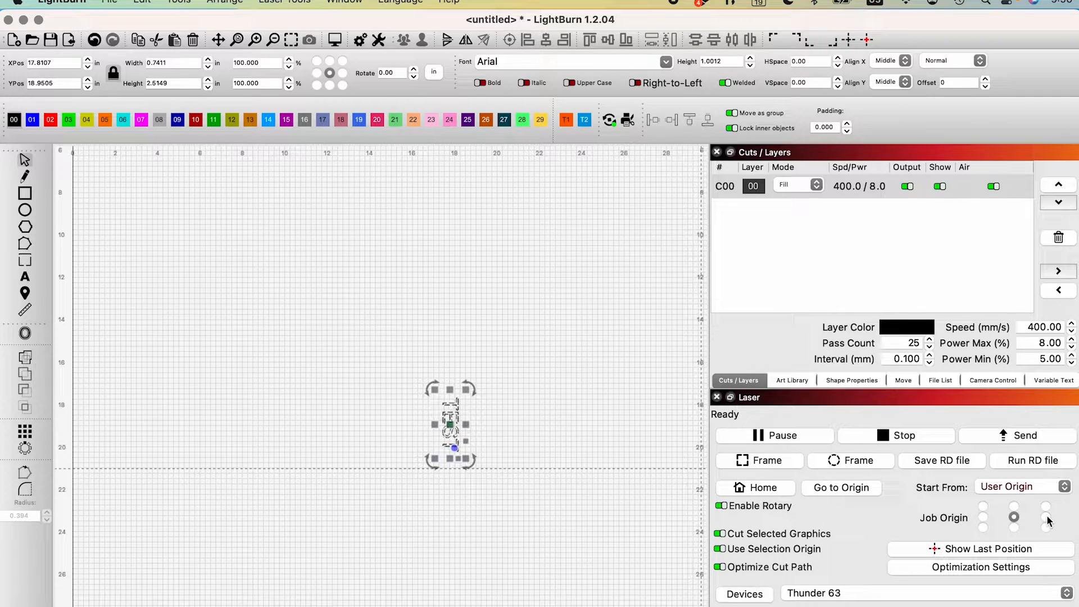
left_click(983, 518)
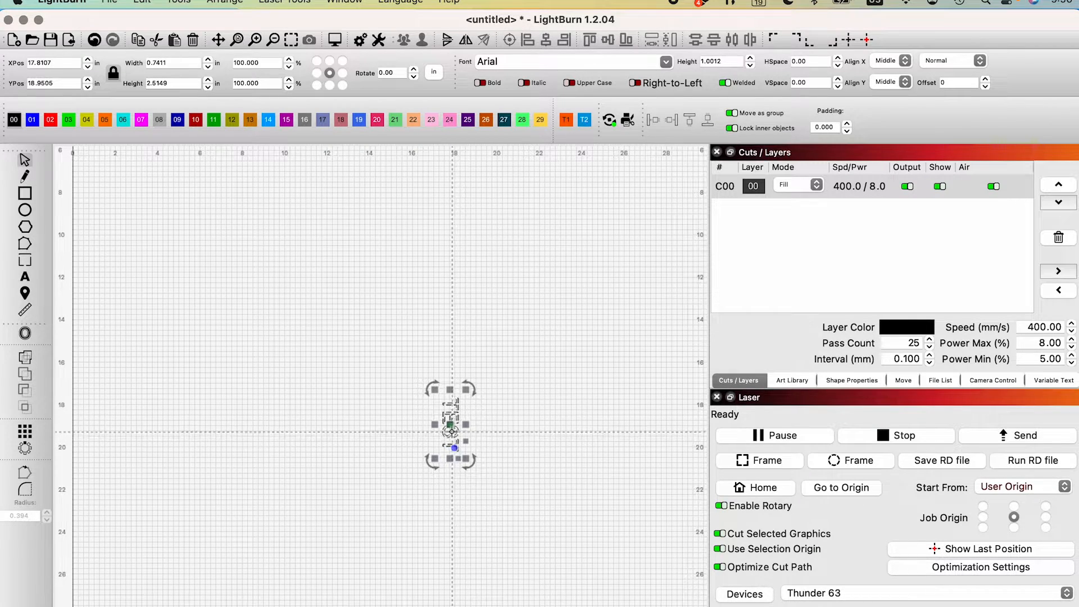
mouse_move(574, 420)
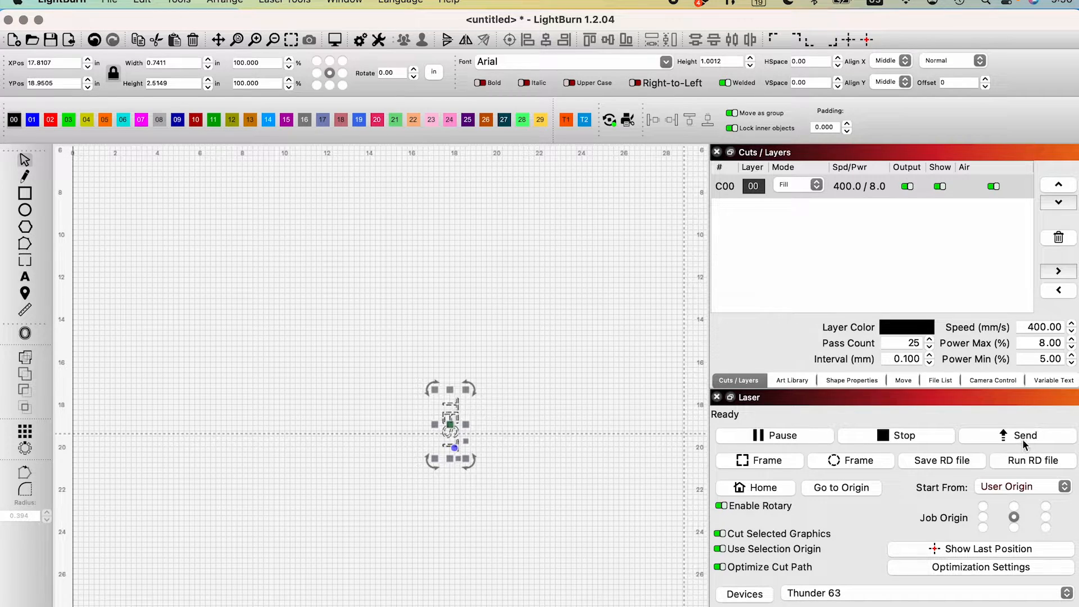
left_click(940, 460)
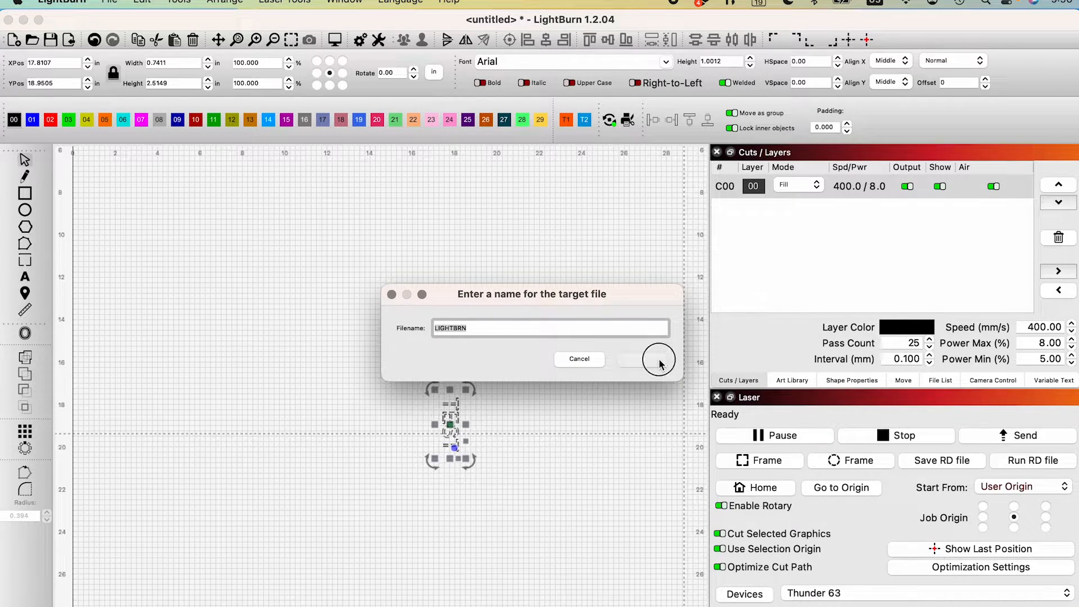